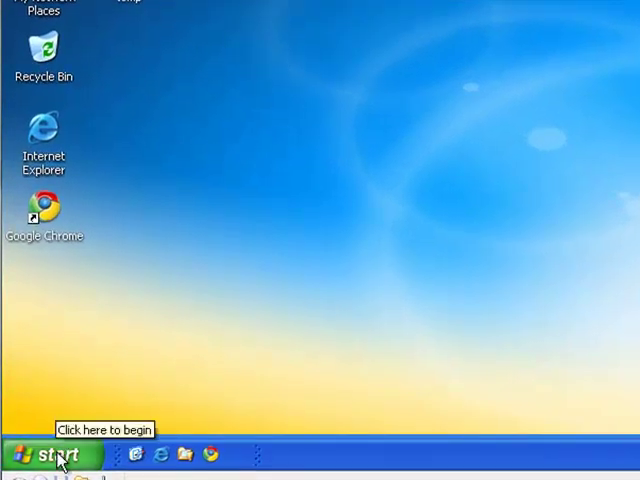
Launch OpenOffice.org Writer from the Start menu's OpenOffice.org 3.1 program group.
click(50, 454)
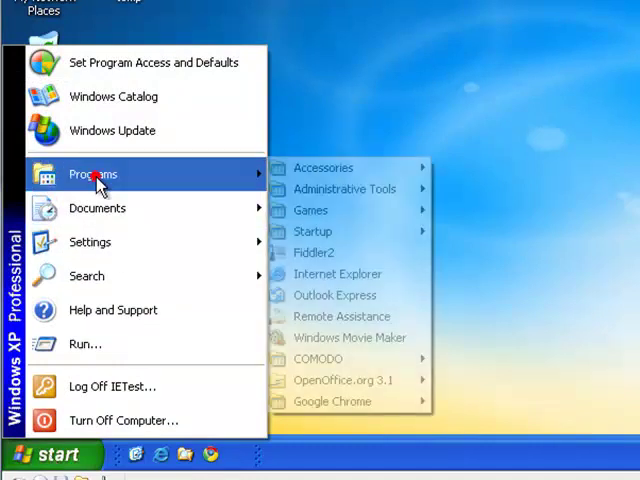
mouse_move(344, 380)
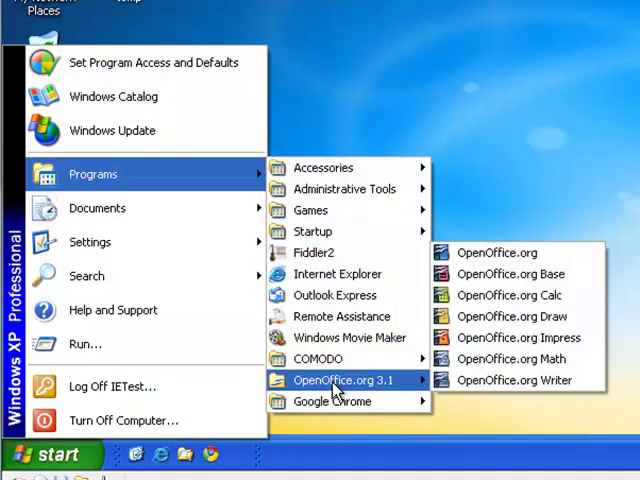
mouse_move(516, 380)
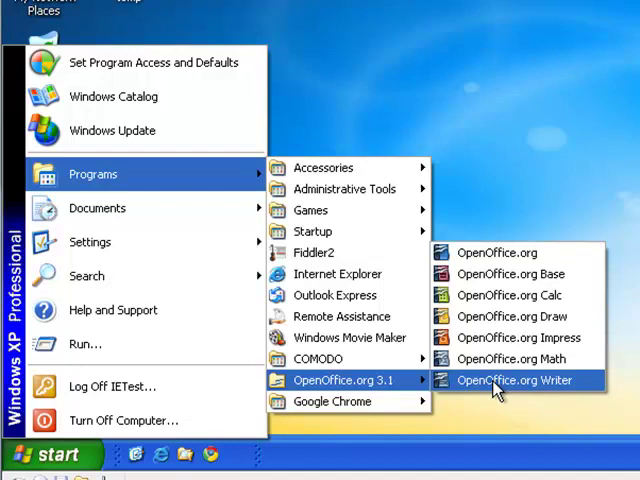
click(516, 380)
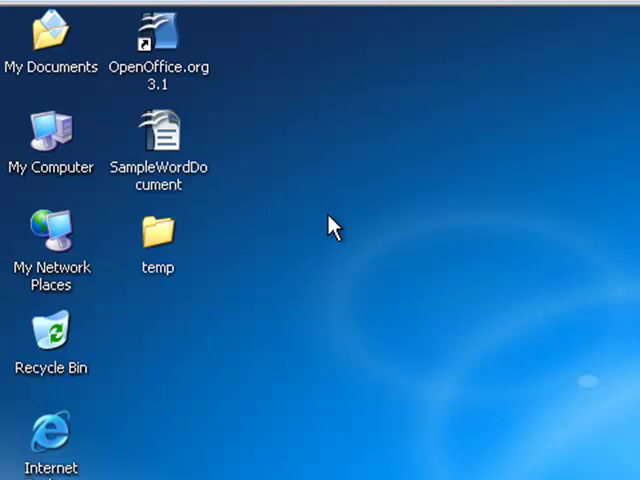
Start OpenOffice.org from its desktop shortcut.
double_click(158, 40)
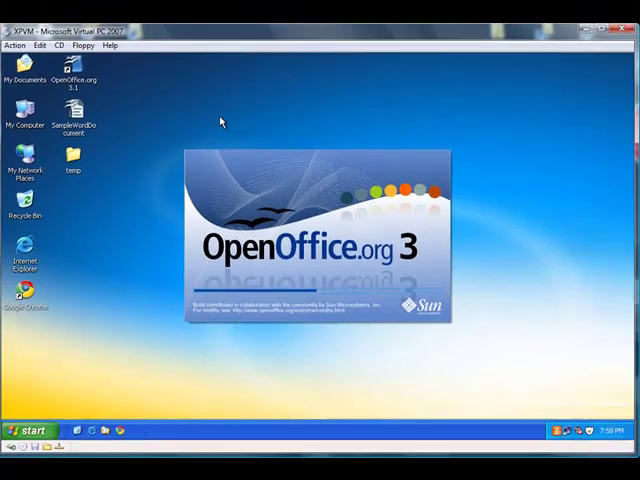
mouse_move(72, 116)
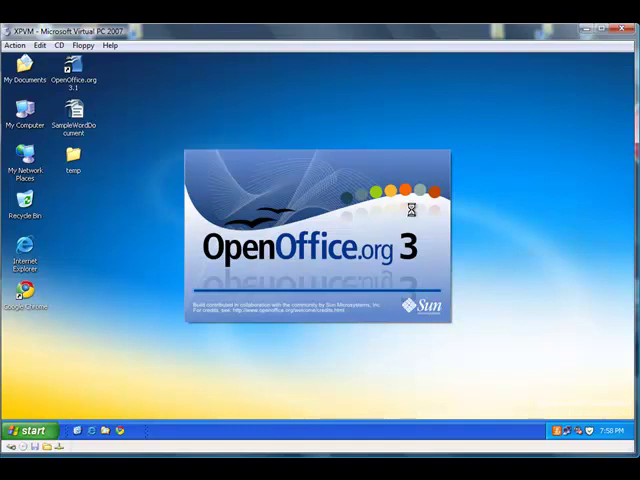
mouse_move(506, 220)
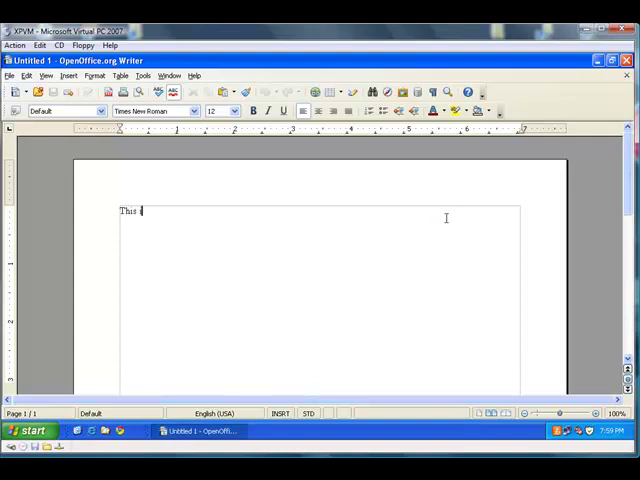
Complete the line 'This is a regular document with some text.' in the new document.
text(is a regular docu)
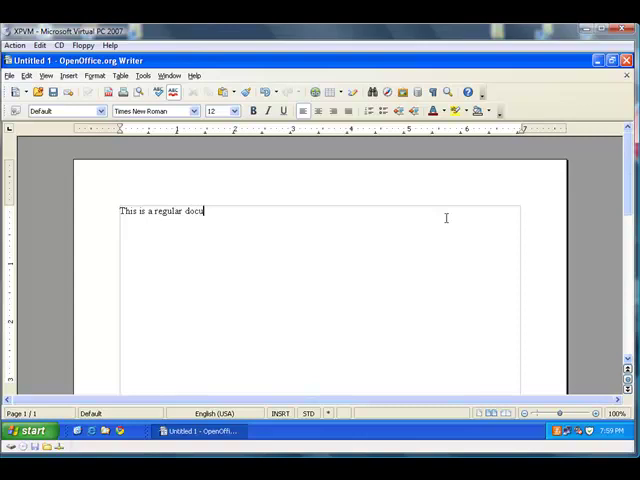
text(ment with some text.)
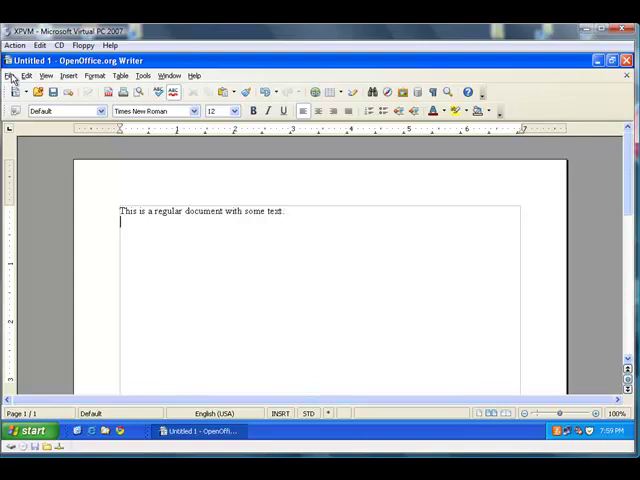
Bring up the Save As dialog for the untitled document via File > Save As.
click(12, 76)
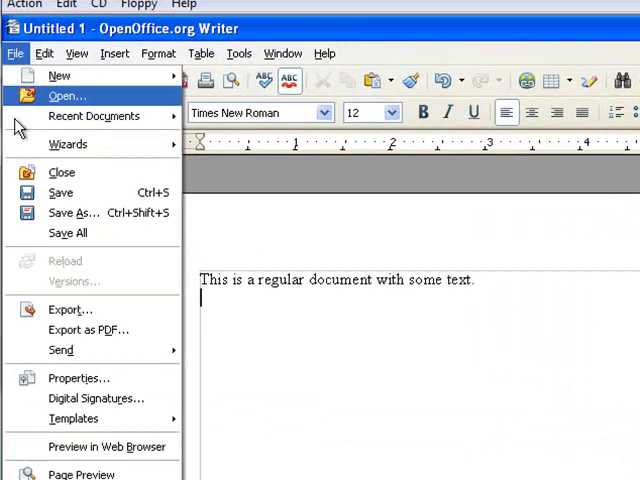
mouse_move(72, 212)
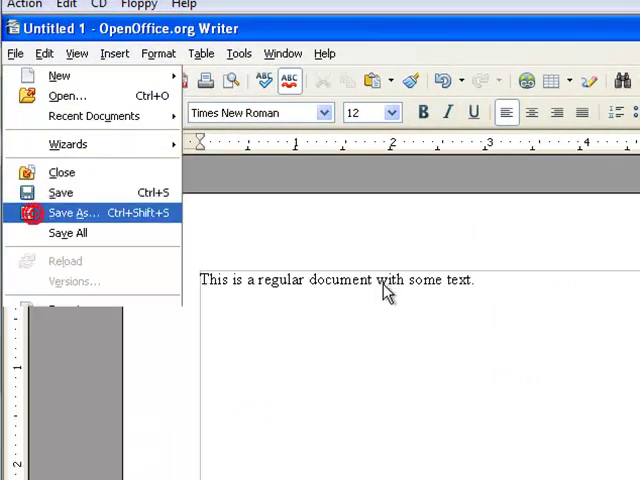
click(72, 212)
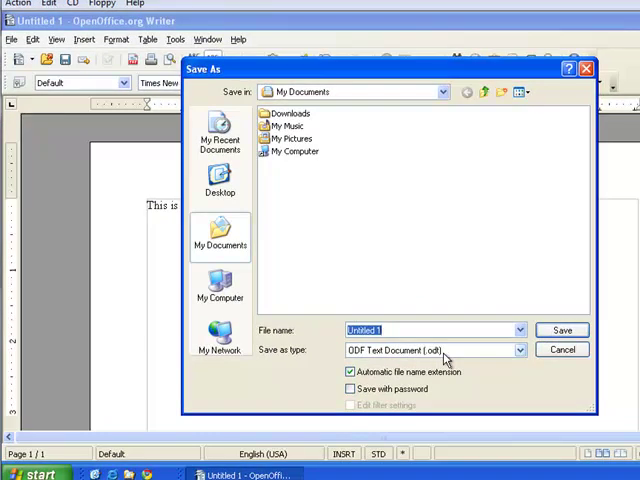
click(520, 348)
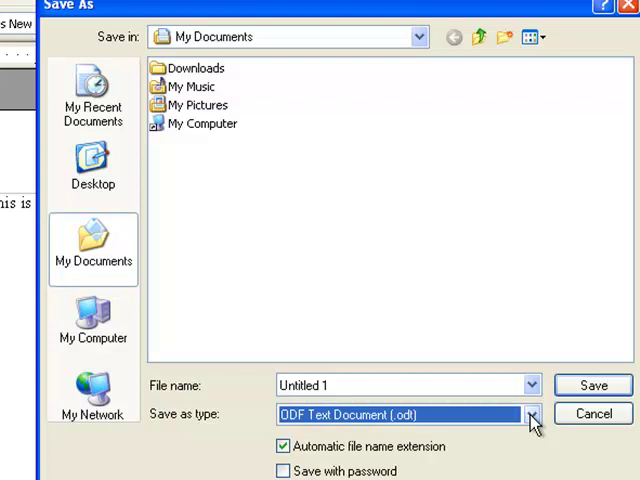
Set the save type to Microsoft Word 97/2000/XP (.doc).
click(532, 412)
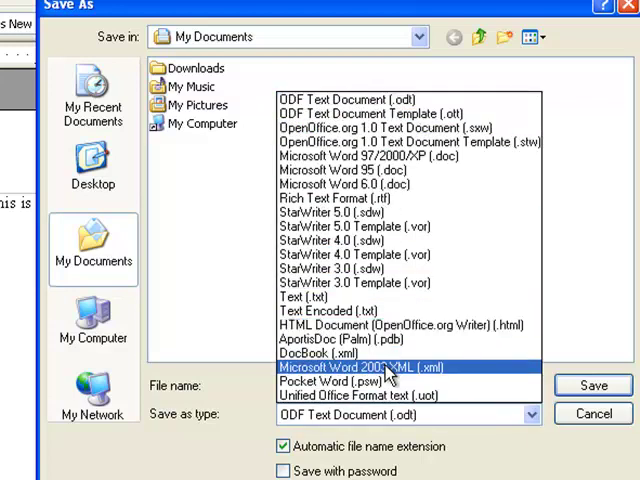
click(364, 156)
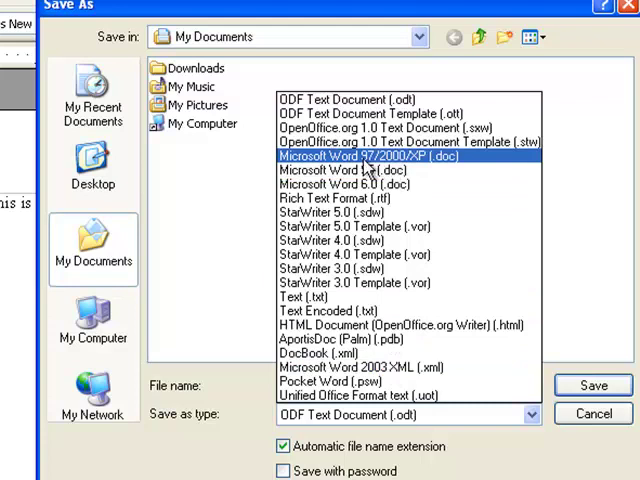
mouse_move(418, 172)
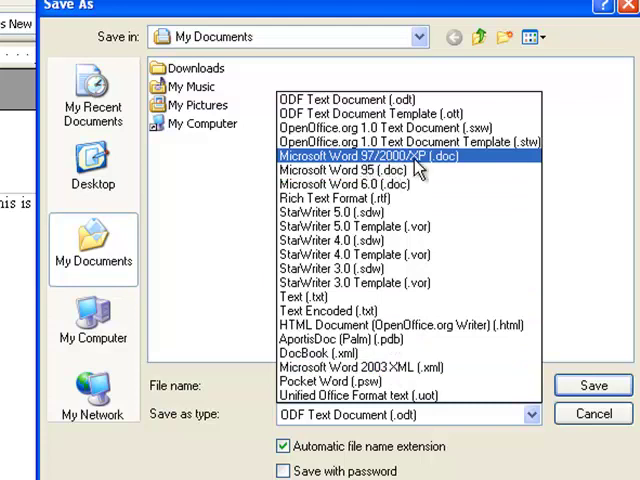
mouse_move(478, 164)
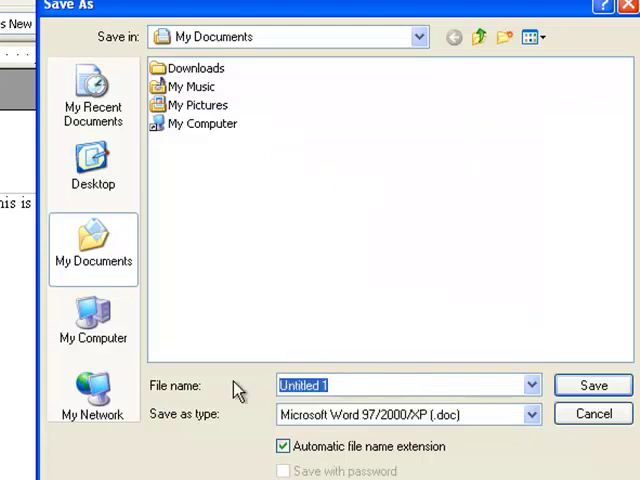
Name the file openOfficeDocumentWordFormat and choose the Desktop as the save location.
text(openOfficeD)
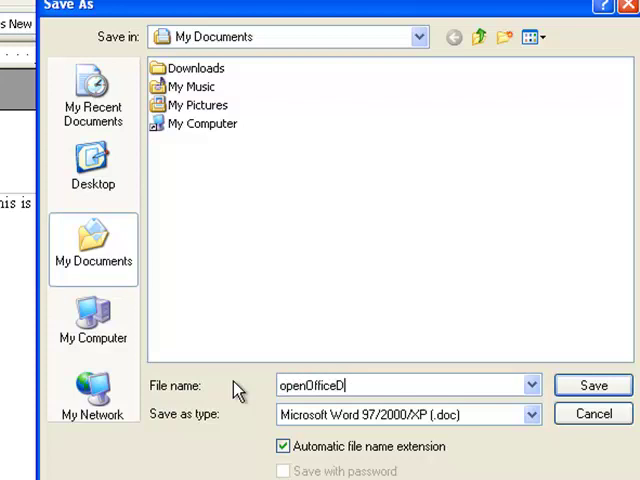
text(ocumentWord)
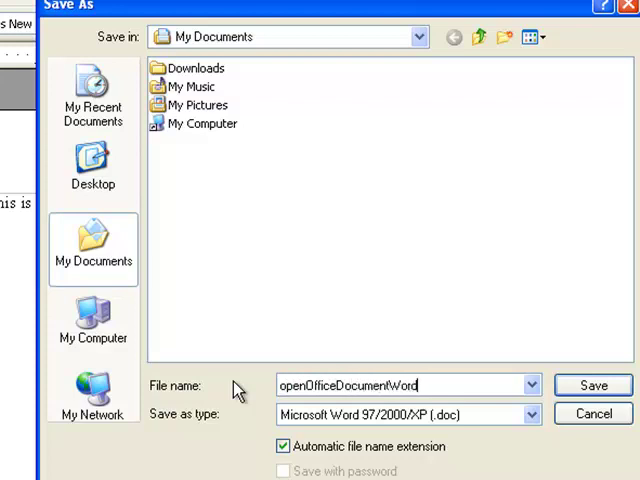
text(Format)
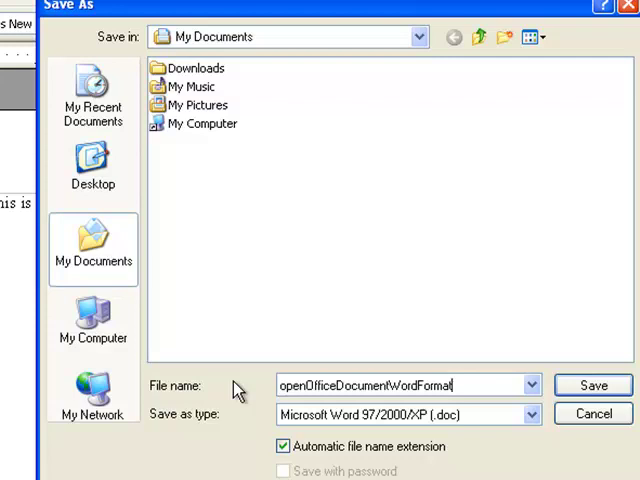
mouse_move(210, 68)
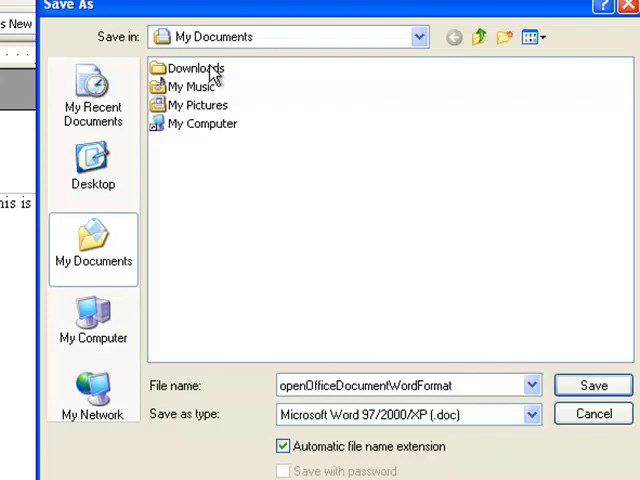
click(416, 36)
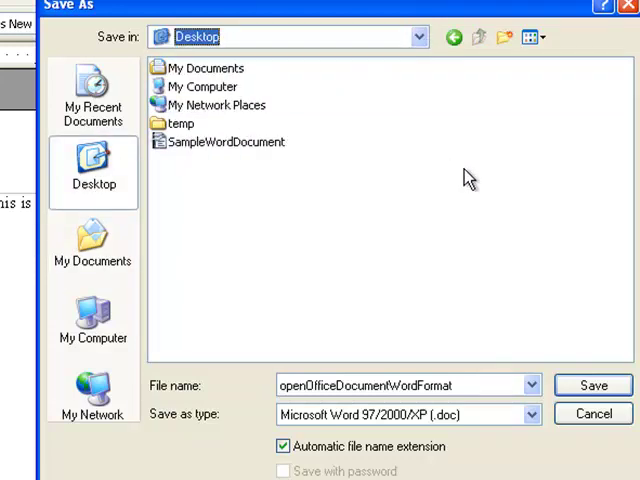
mouse_move(584, 384)
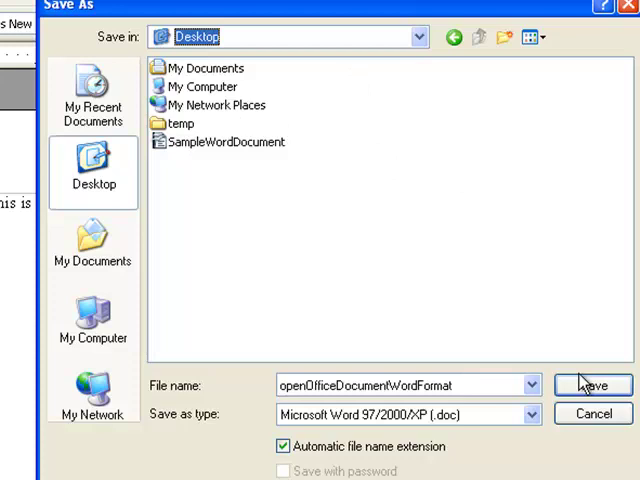
Save the document, keeping the Word format when warned, as openOfficeDocumentWordFormat.doc.
click(592, 384)
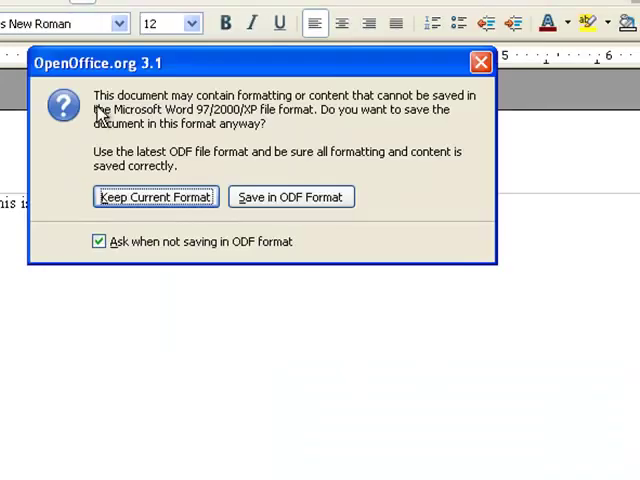
mouse_move(280, 140)
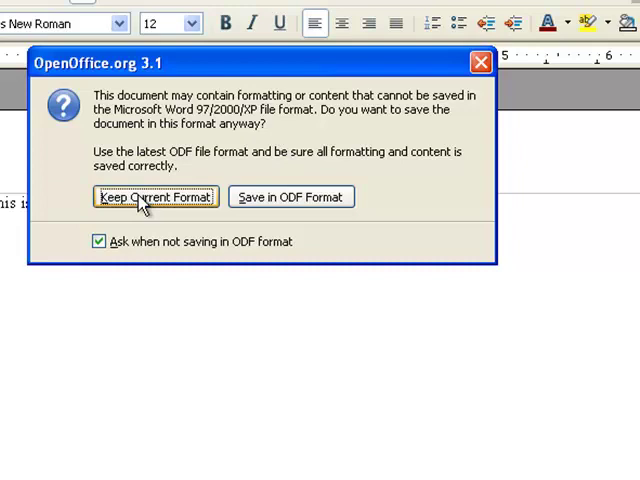
mouse_move(184, 172)
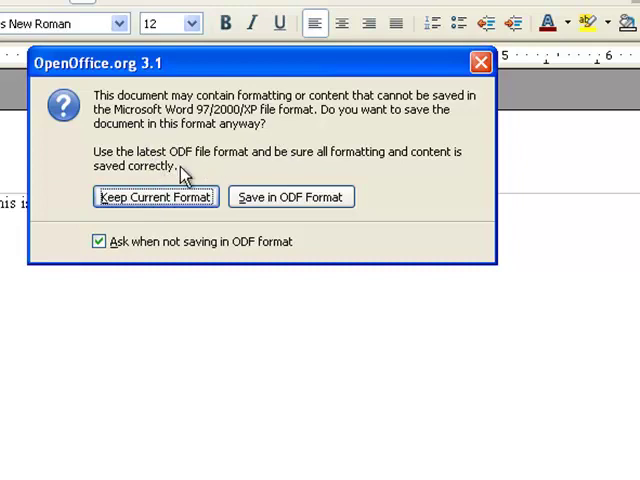
mouse_move(338, 228)
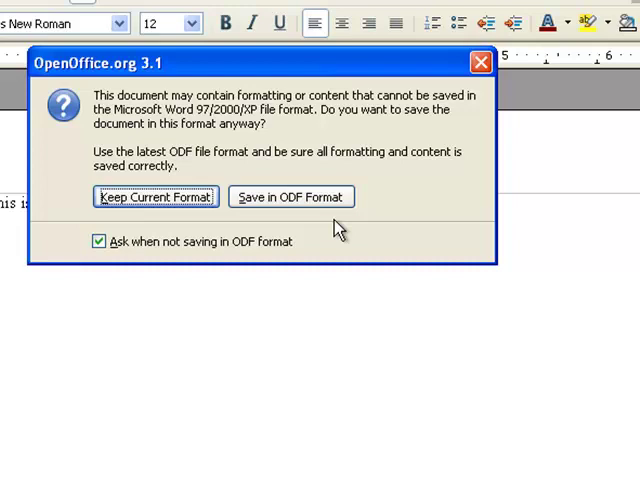
click(156, 196)
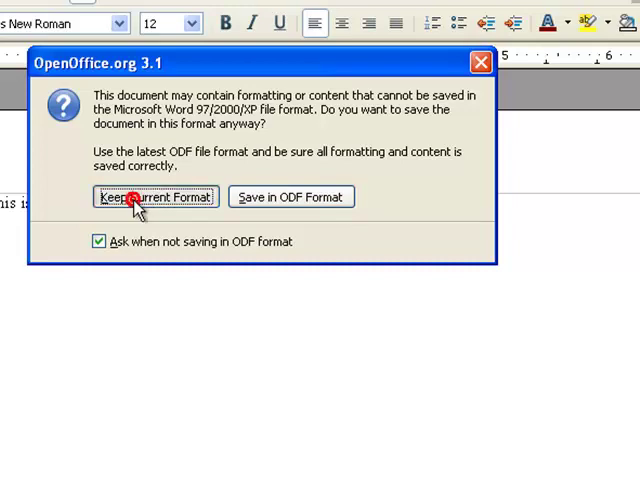
click(156, 196)
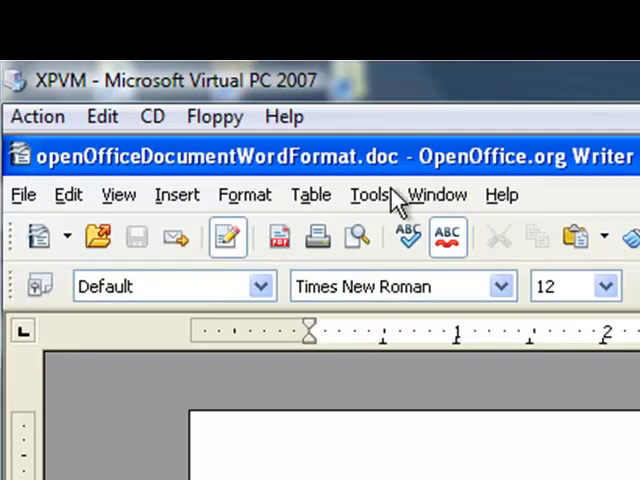
mouse_move(378, 164)
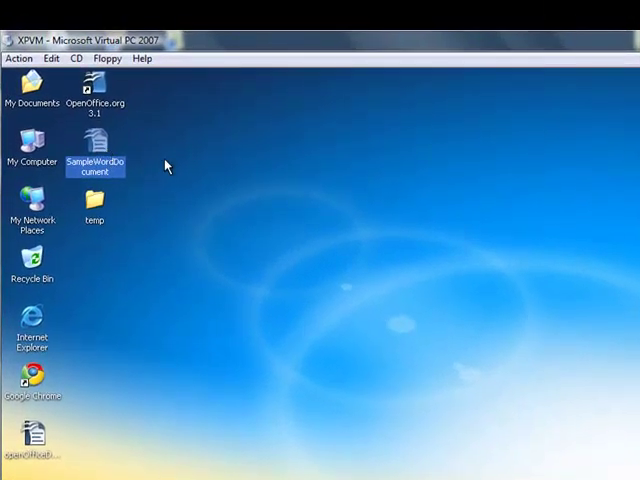
mouse_move(96, 144)
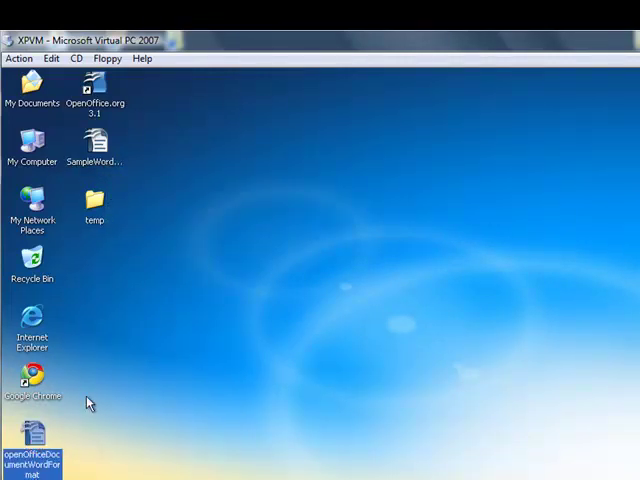
mouse_move(96, 140)
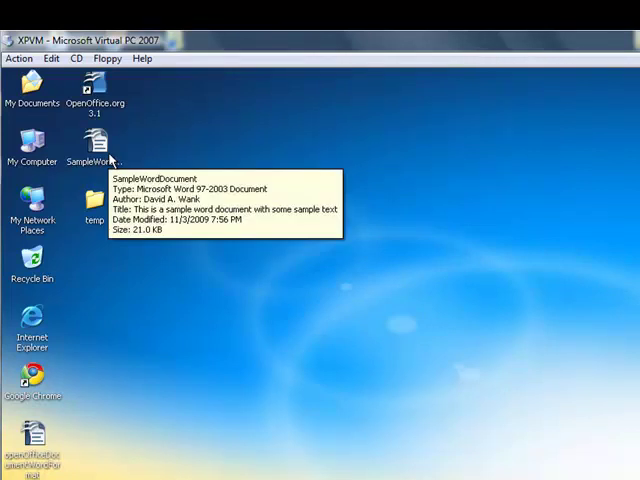
mouse_move(164, 160)
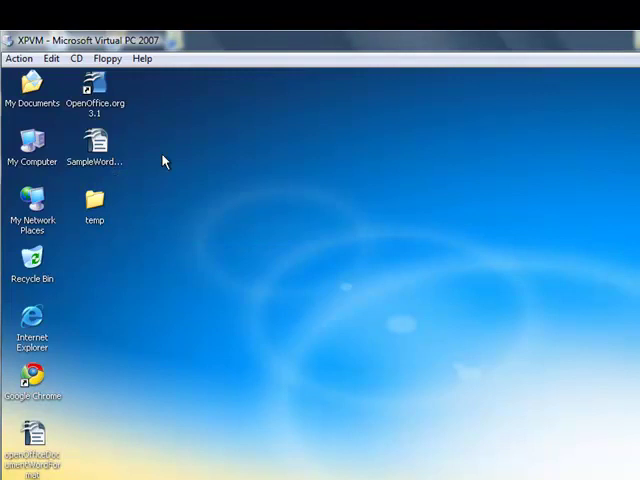
Close the Writer window to return to the desktop with the new .doc file.
click(94, 144)
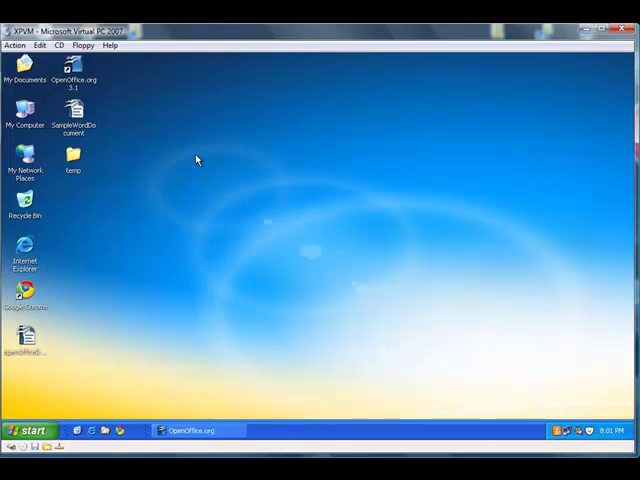
mouse_move(30, 138)
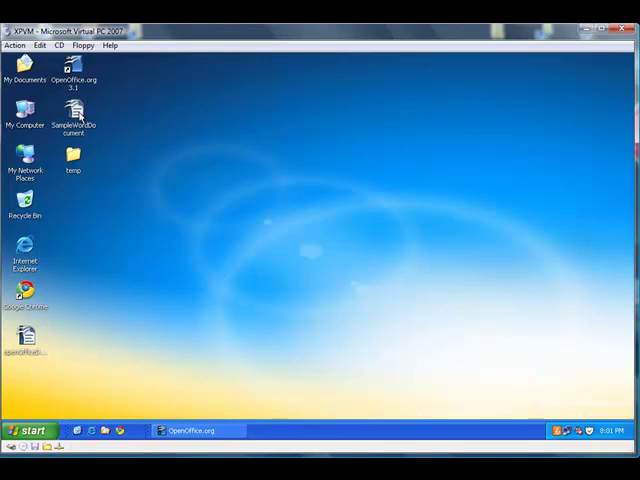
Select SampleWordDocument on the desktop.
click(76, 110)
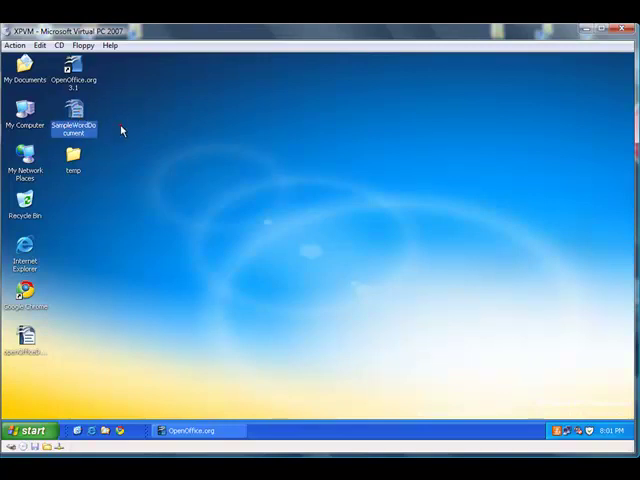
mouse_move(76, 116)
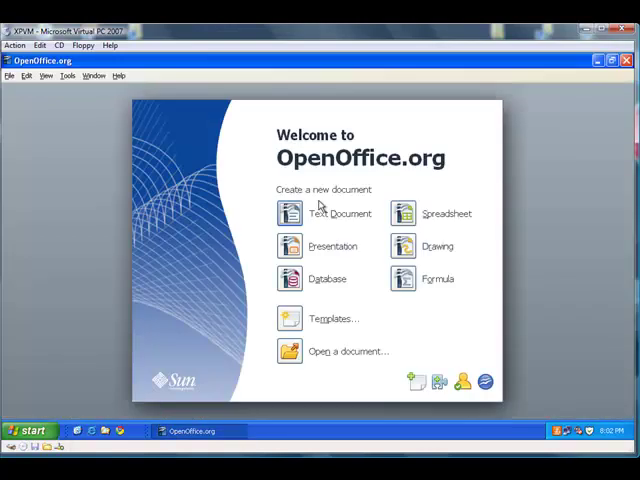
mouse_move(290, 352)
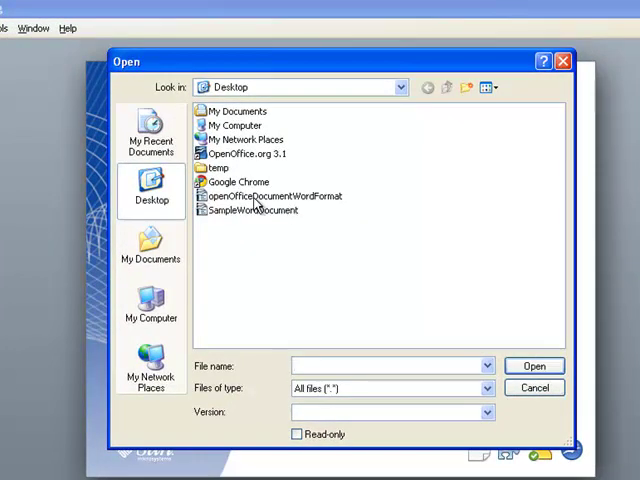
mouse_move(252, 212)
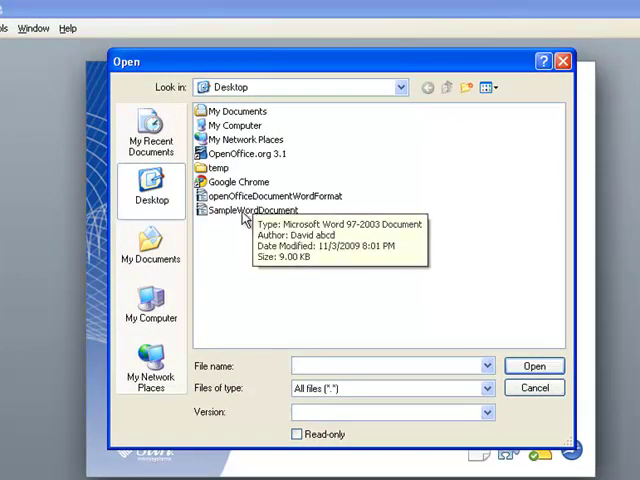
Open SampleWordDocument.doc in Writer, showing its sample text and Lorem ipsum paragraphs.
click(258, 210)
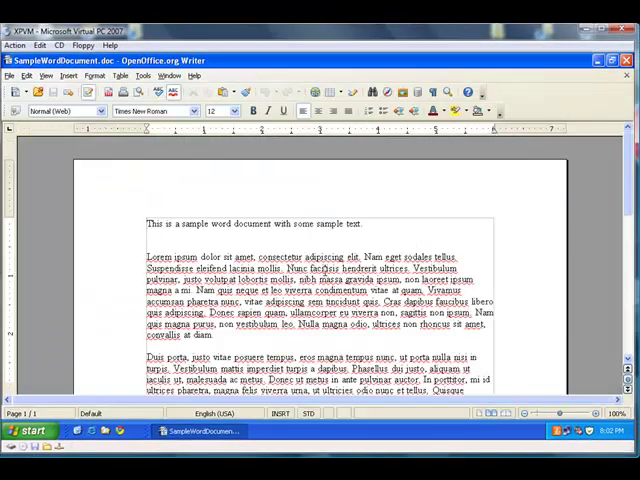
mouse_move(420, 204)
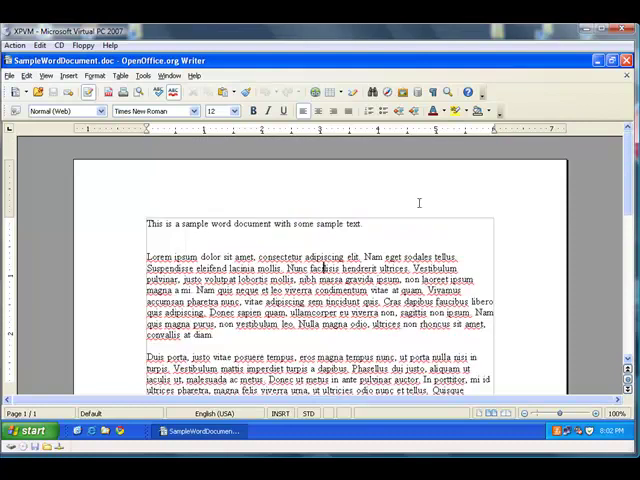